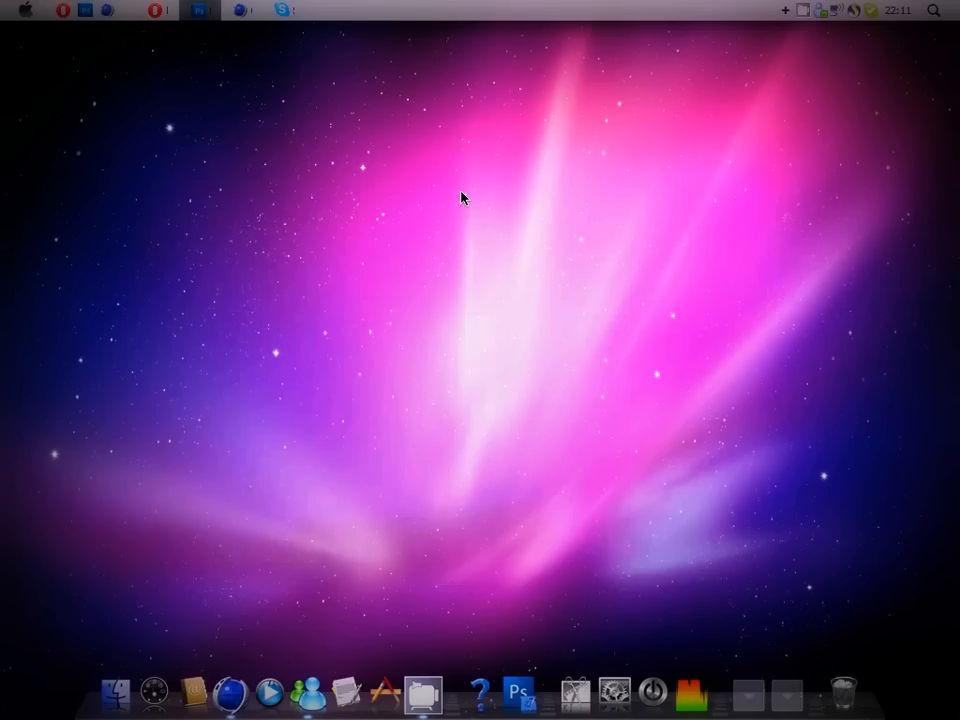
mouse_move(402, 268)
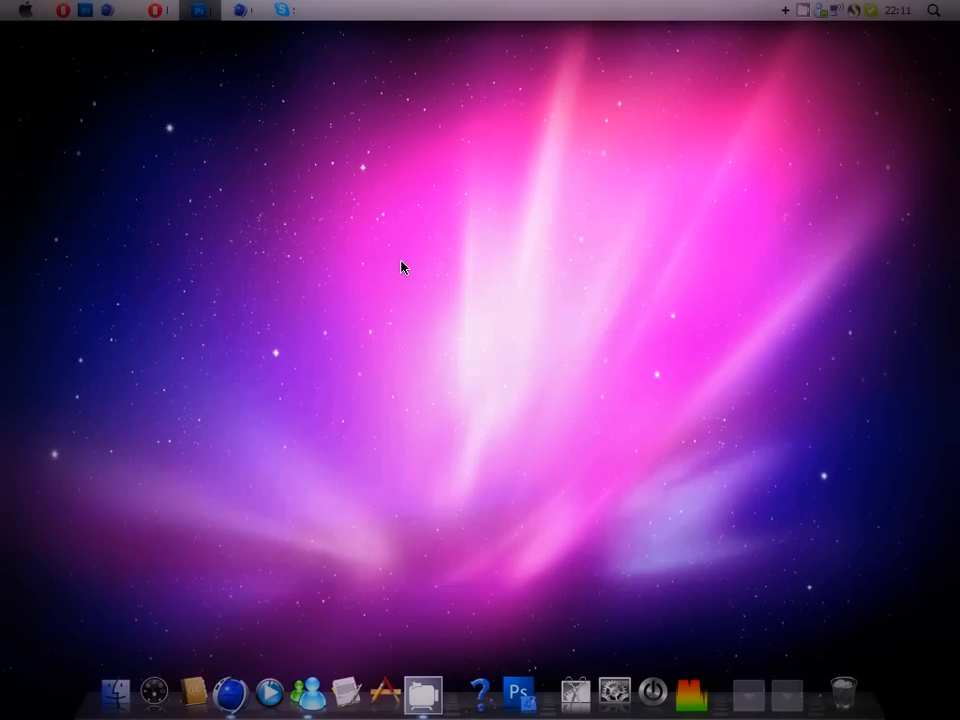
- Switch to Photoshop and delete Layer 2, leaving only the black-filled Layer 1
left_click(518, 692)
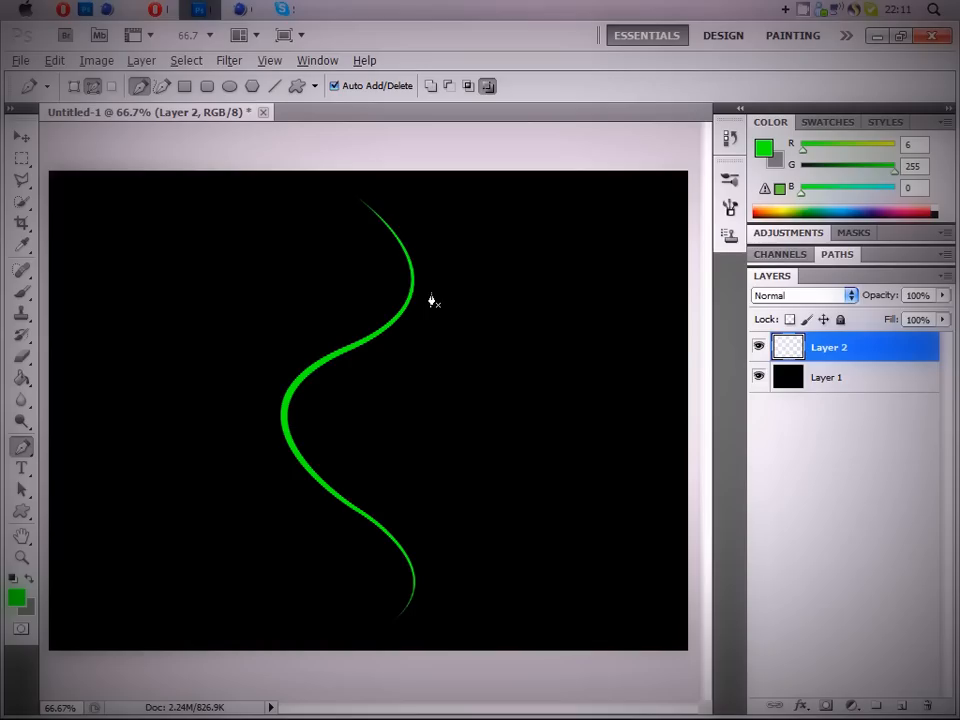
mouse_move(412, 544)
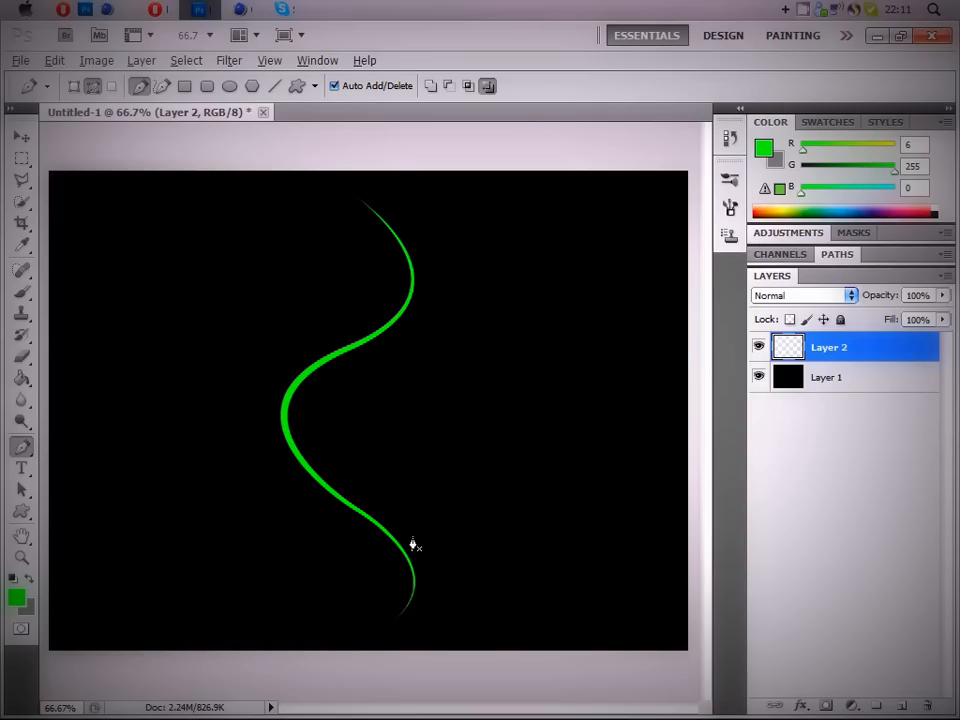
mouse_move(380, 212)
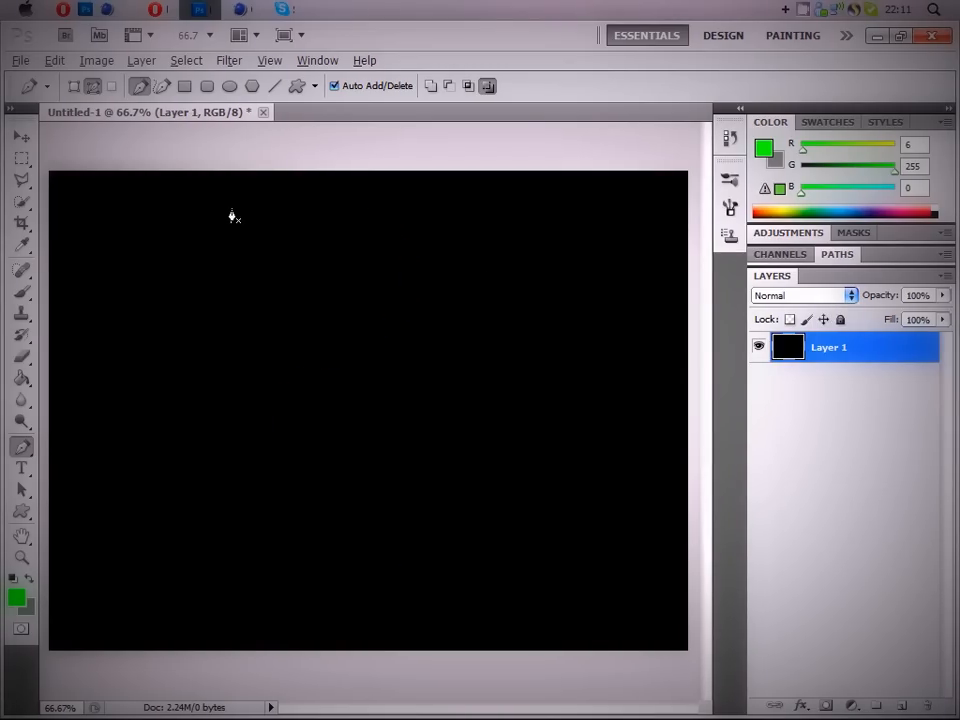
mouse_move(56, 412)
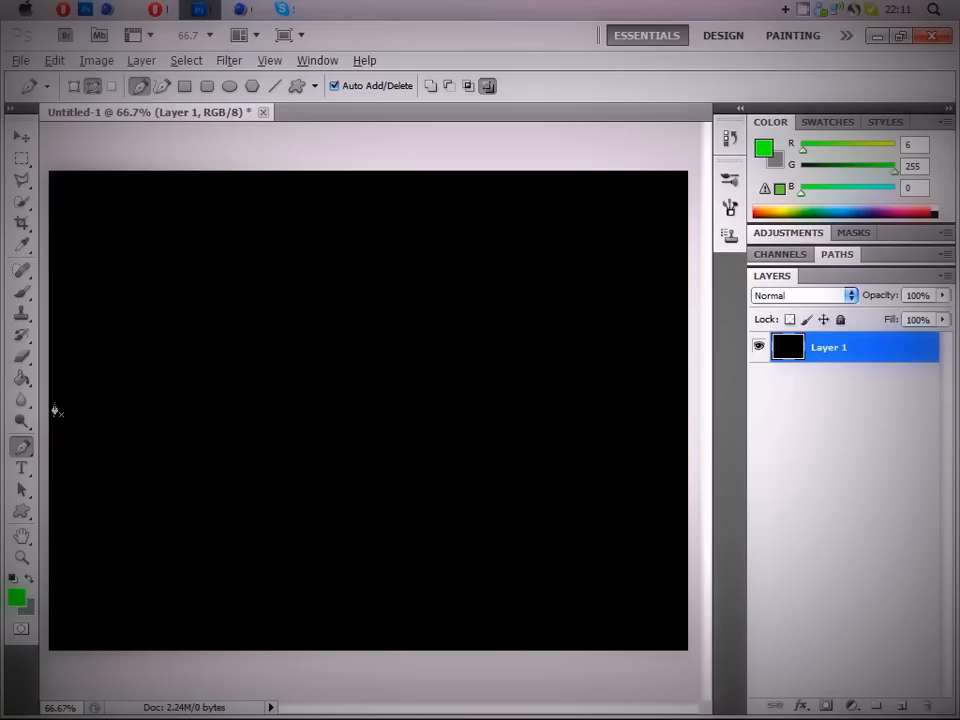
mouse_move(220, 270)
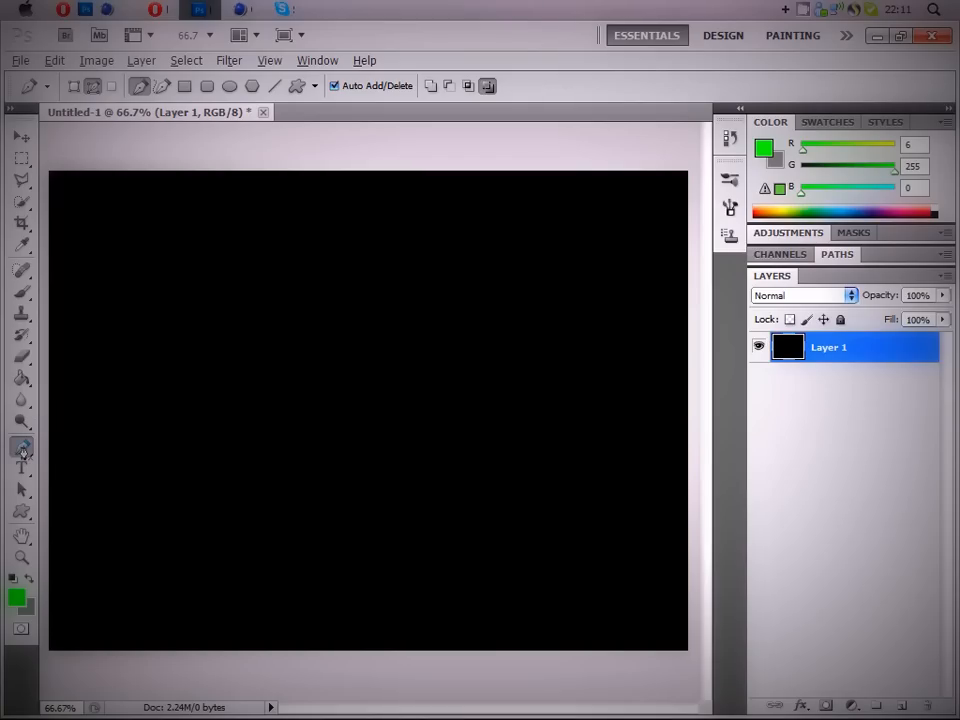
mouse_move(24, 292)
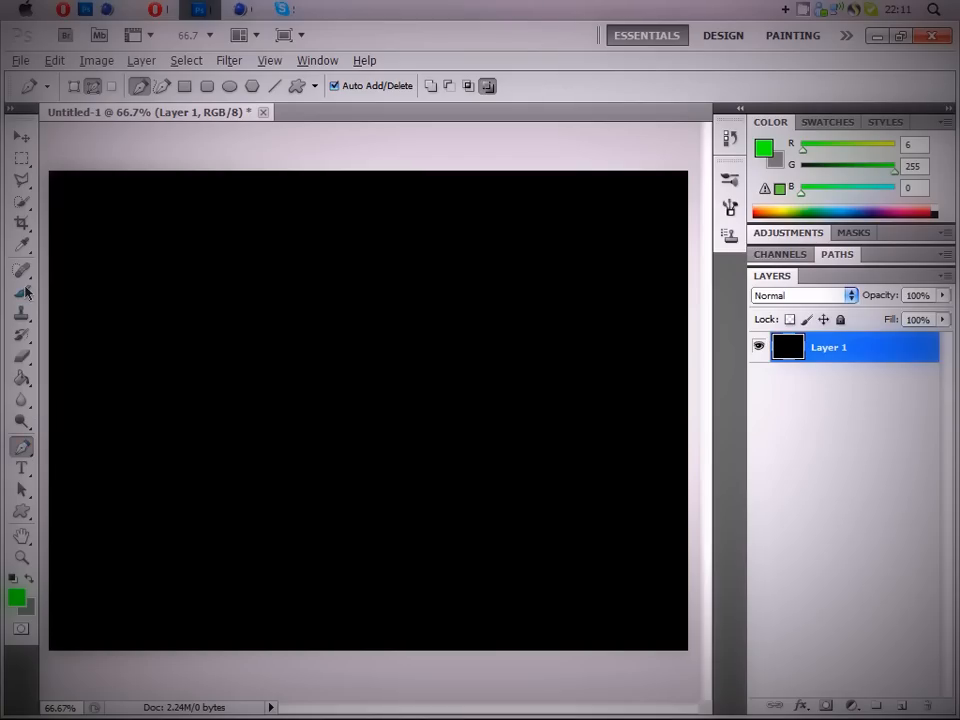
- Select the Brush tool and check its size in the options bar
left_click(20, 270)
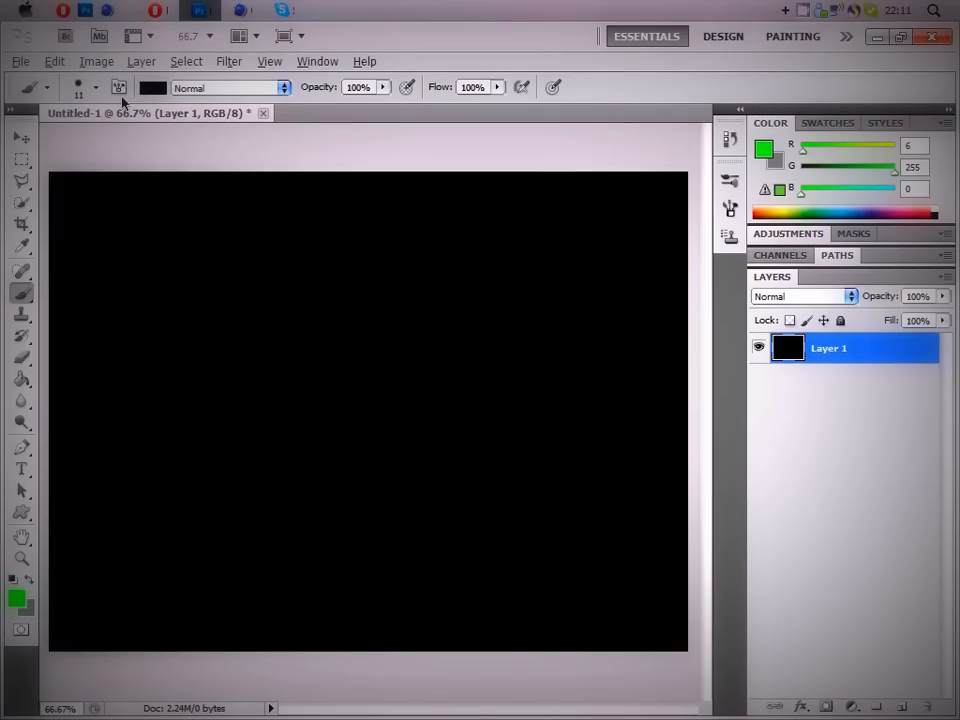
left_click(100, 88)
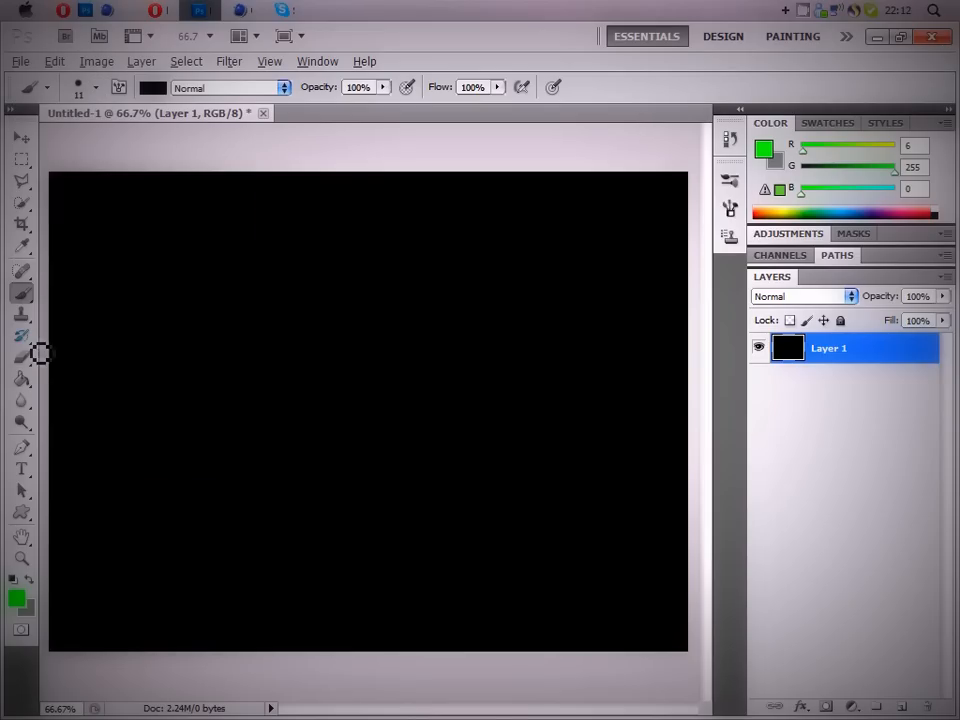
mouse_move(22, 456)
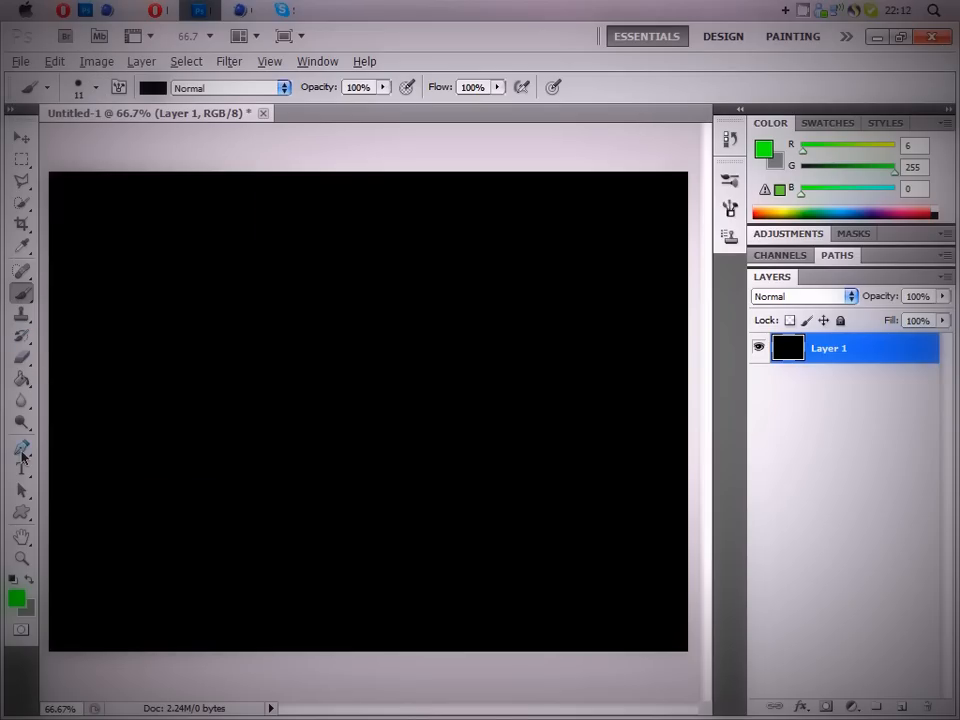
- Draw a curved S-shaped pen path with several anchor points across the black canvas
left_click(20, 448)
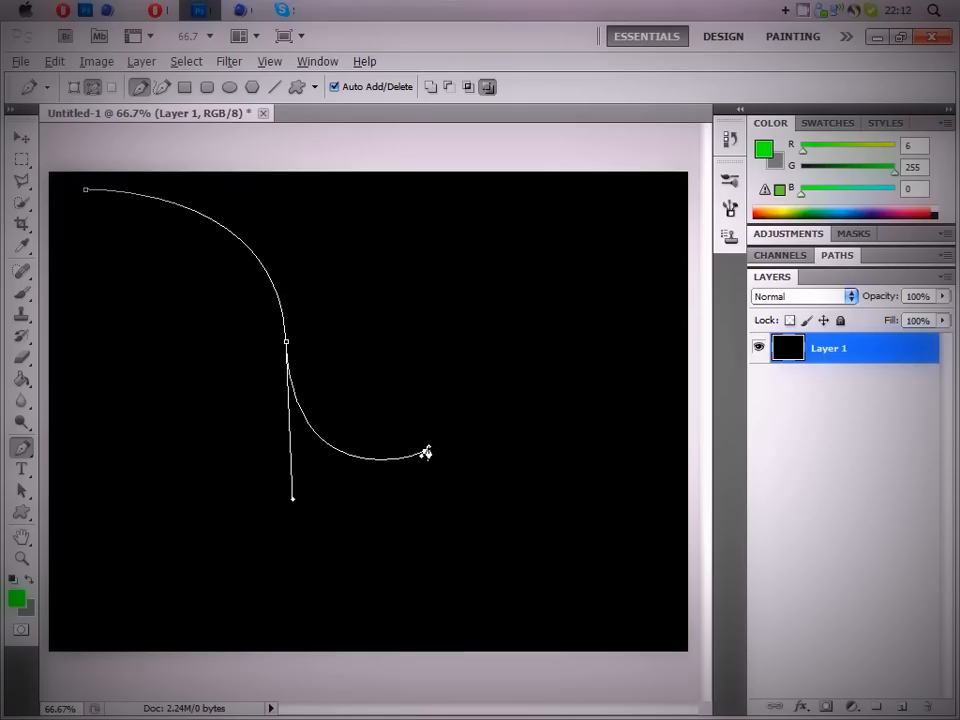
left_click_drag(424, 456, 436, 436)
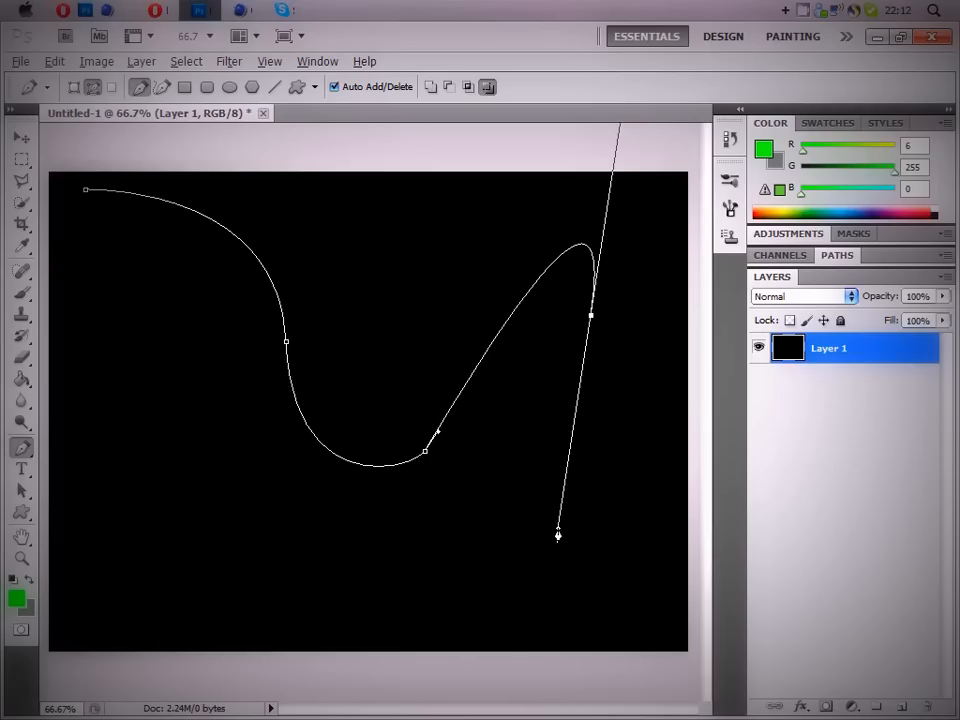
left_click_drag(558, 534, 450, 534)
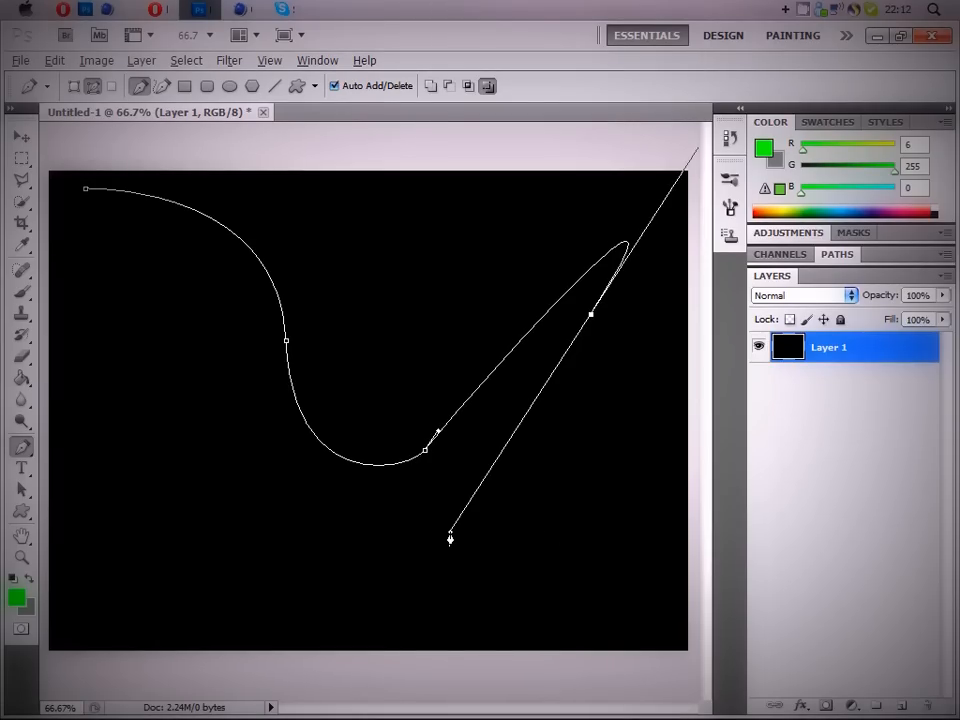
left_click_drag(450, 538, 556, 538)
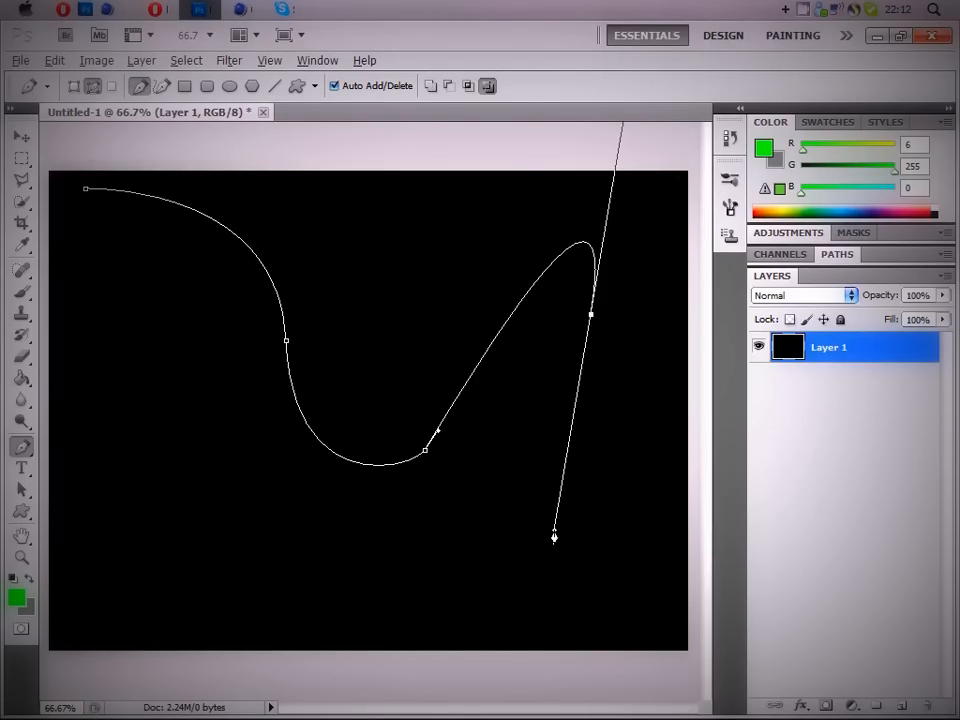
left_click_drag(556, 536, 656, 420)
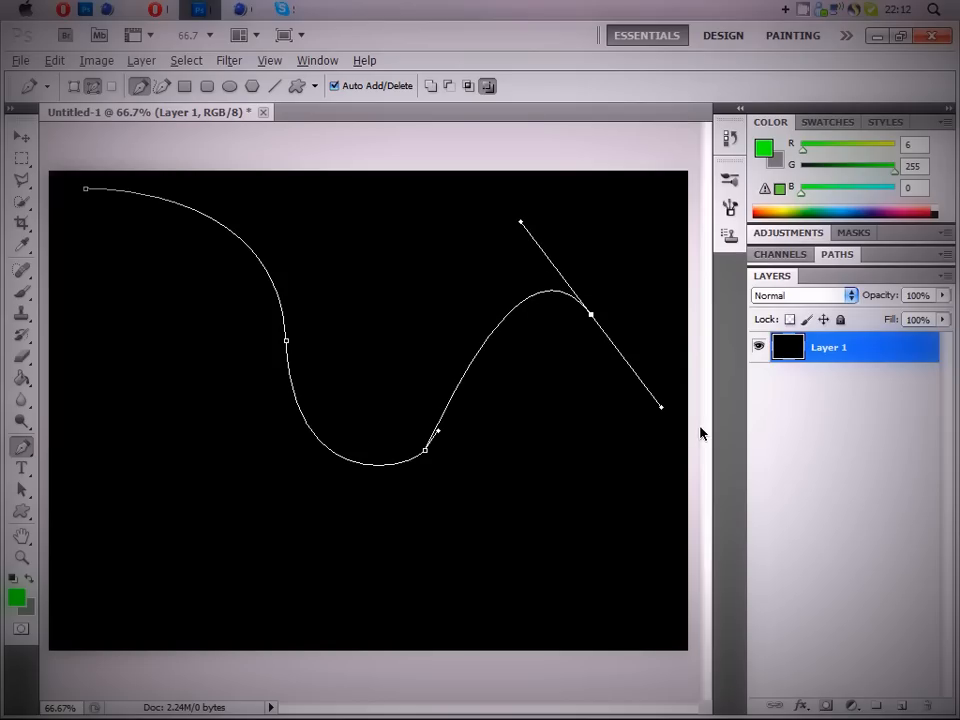
mouse_move(476, 332)
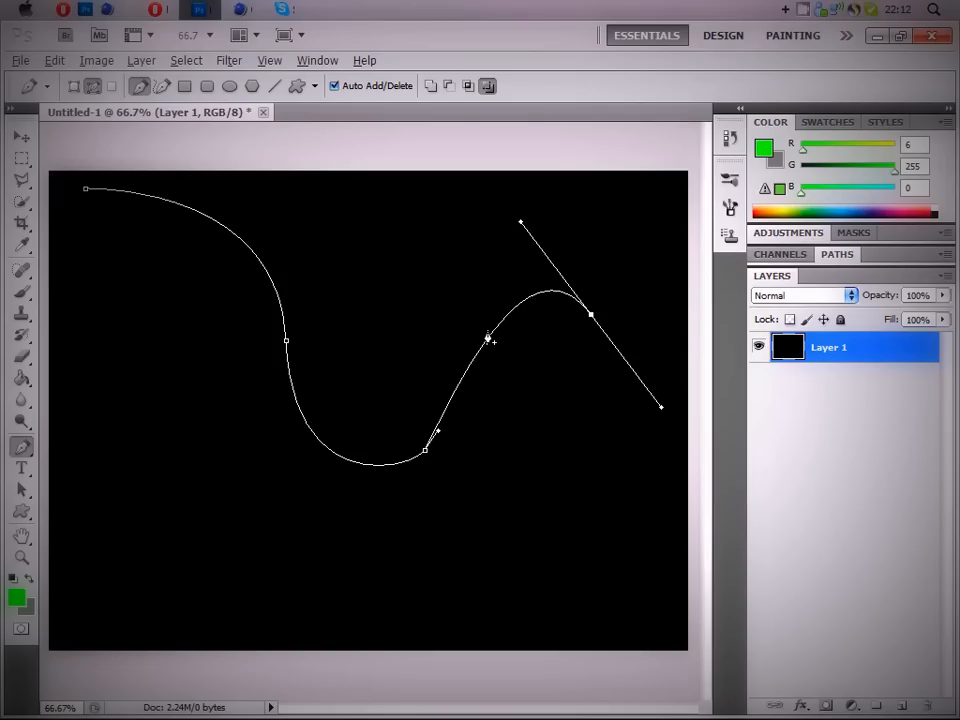
- Bring up Fill Path from the path's menu and cancel it without filling
right_click(490, 340)
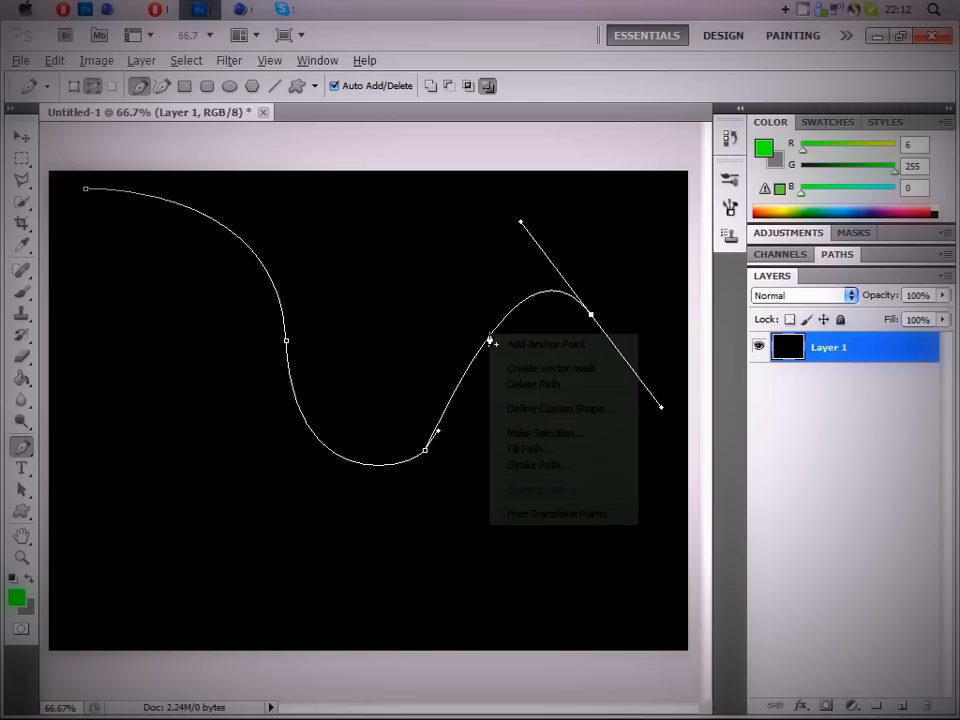
mouse_move(560, 432)
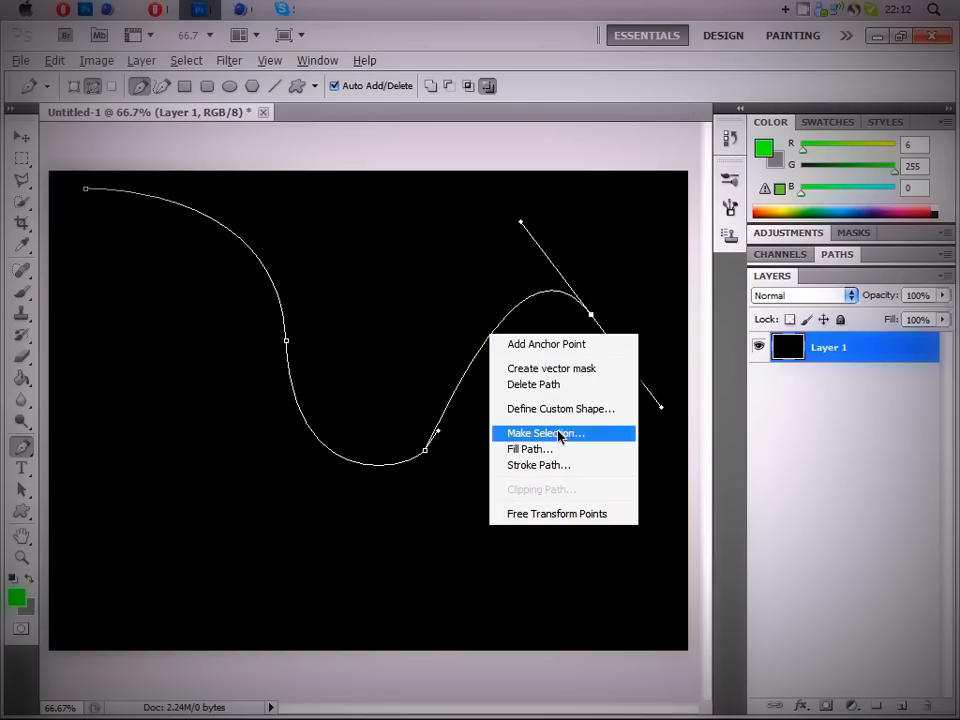
mouse_move(544, 448)
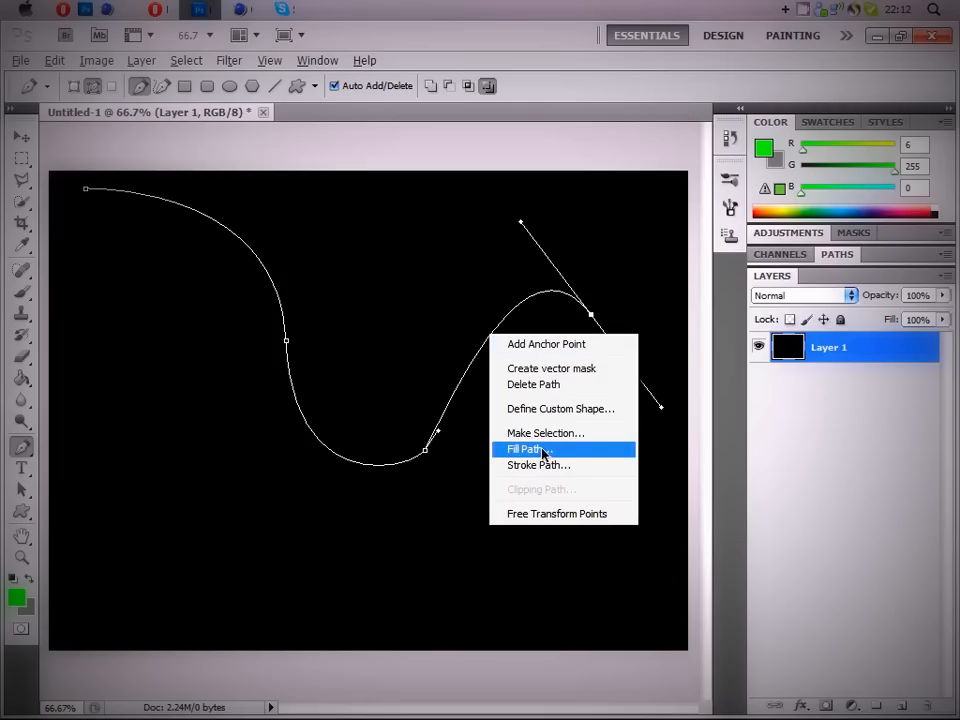
left_click(524, 448)
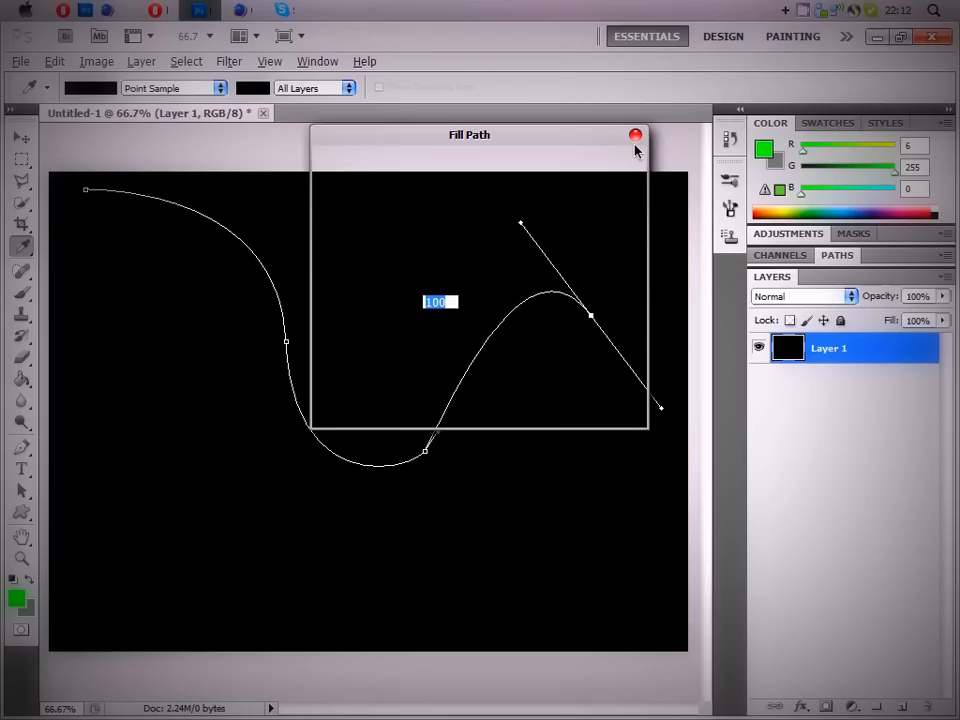
left_click(636, 136)
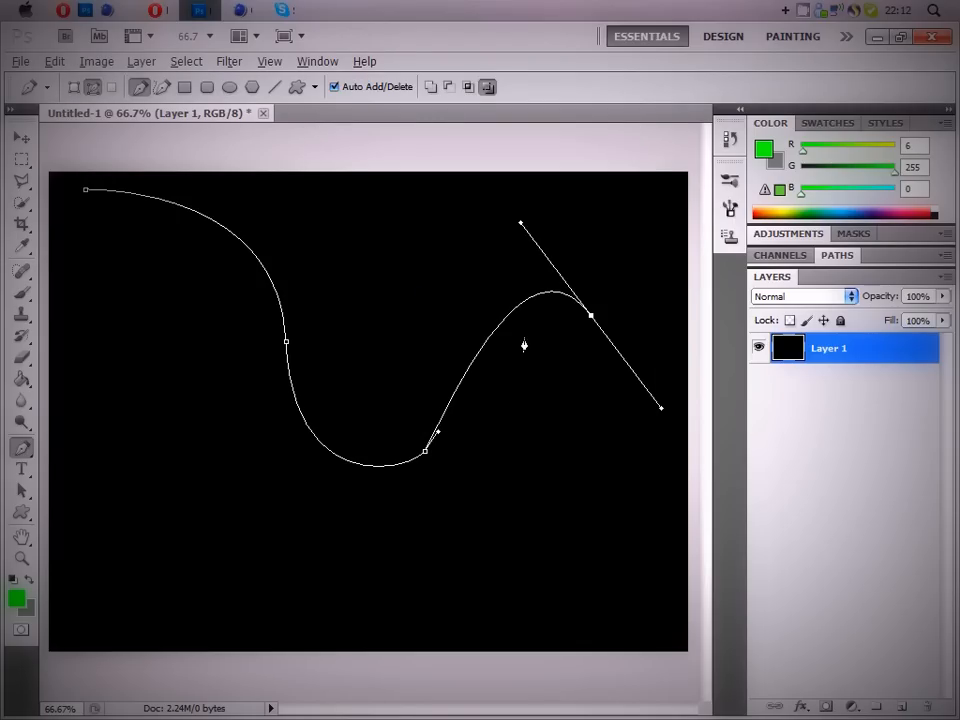
- Stroke the path with the brush, Simulate Pressure unchecked, giving a thick green curve
right_click(524, 344)
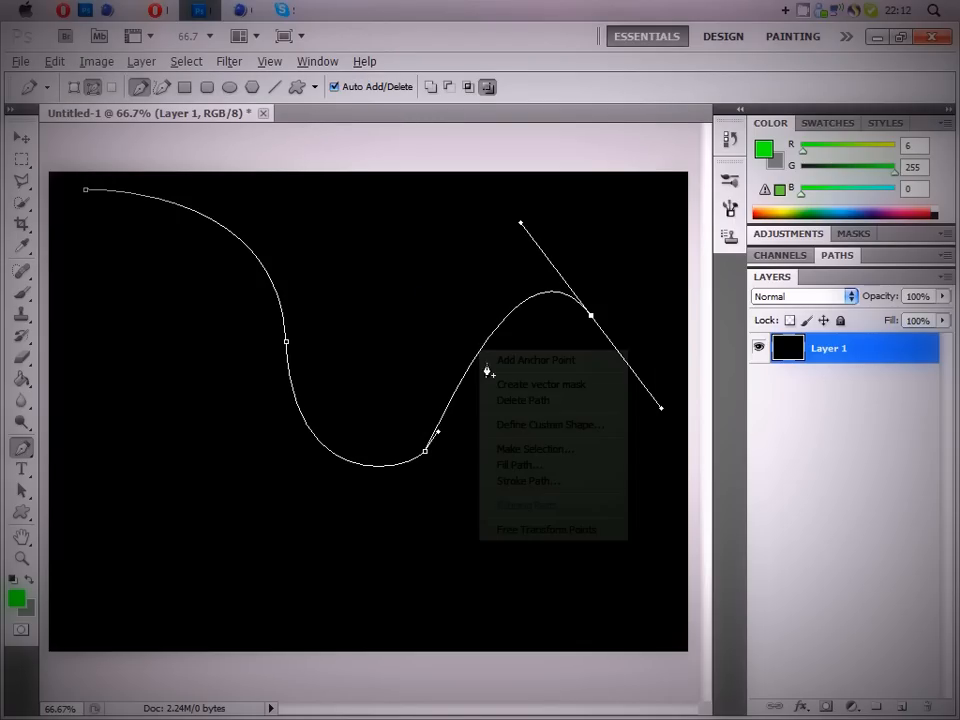
left_click(528, 480)
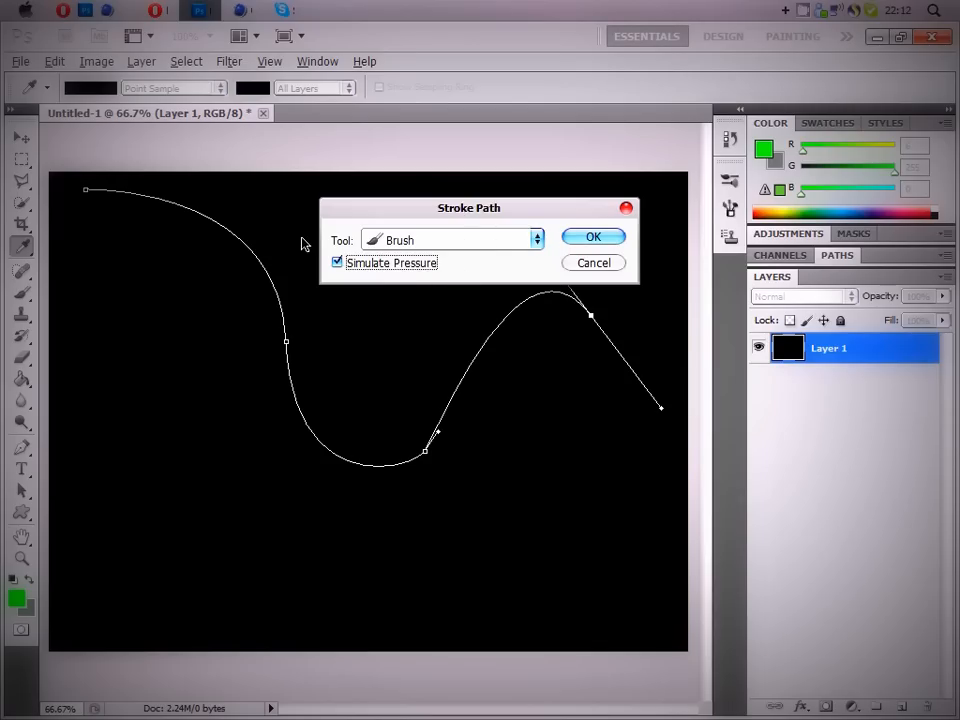
left_click(336, 262)
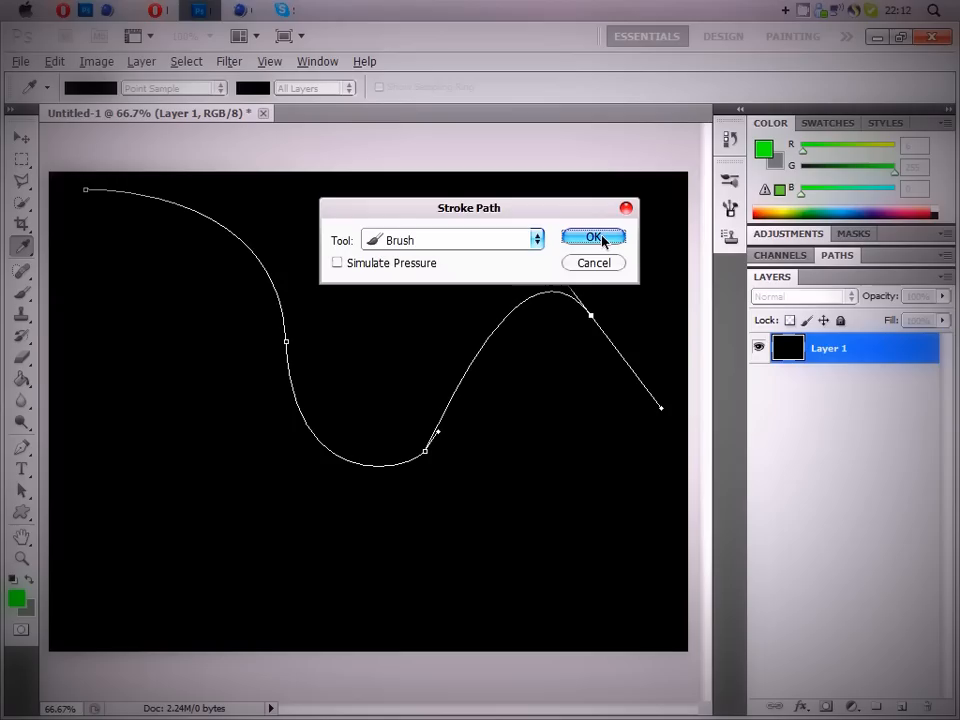
left_click(594, 236)
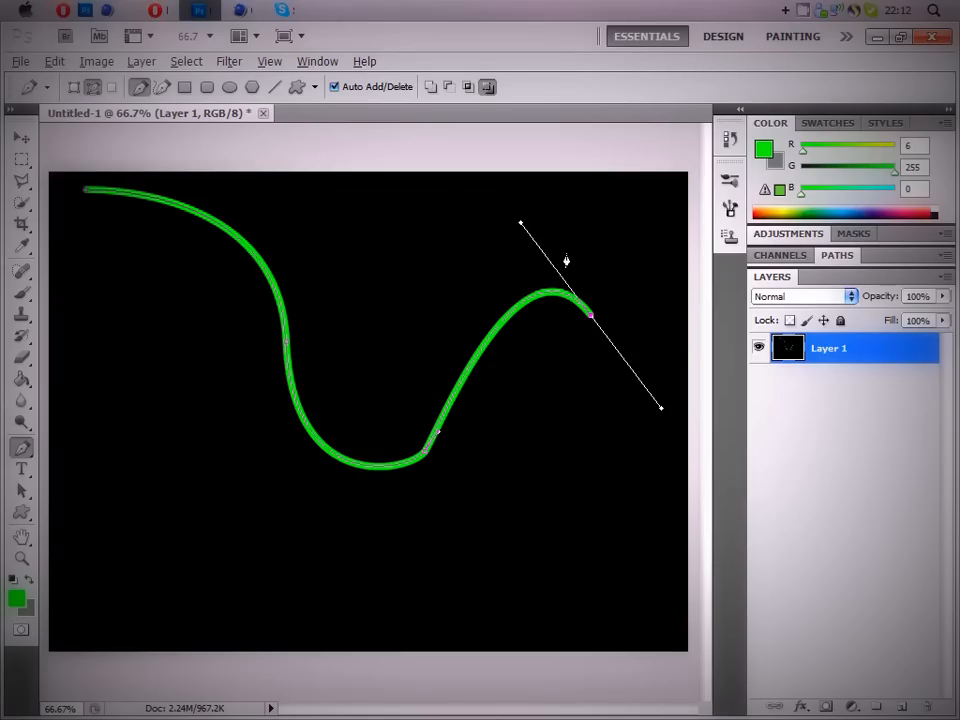
mouse_move(528, 292)
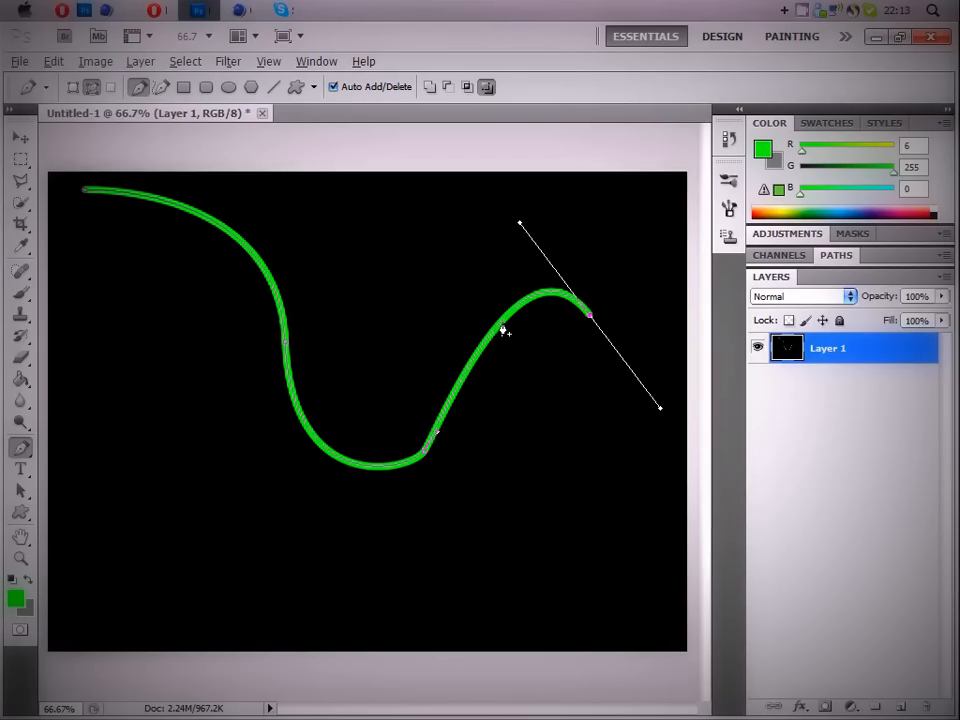
- Convert the path into a New Selection so only the clean green curve shows
right_click(504, 330)
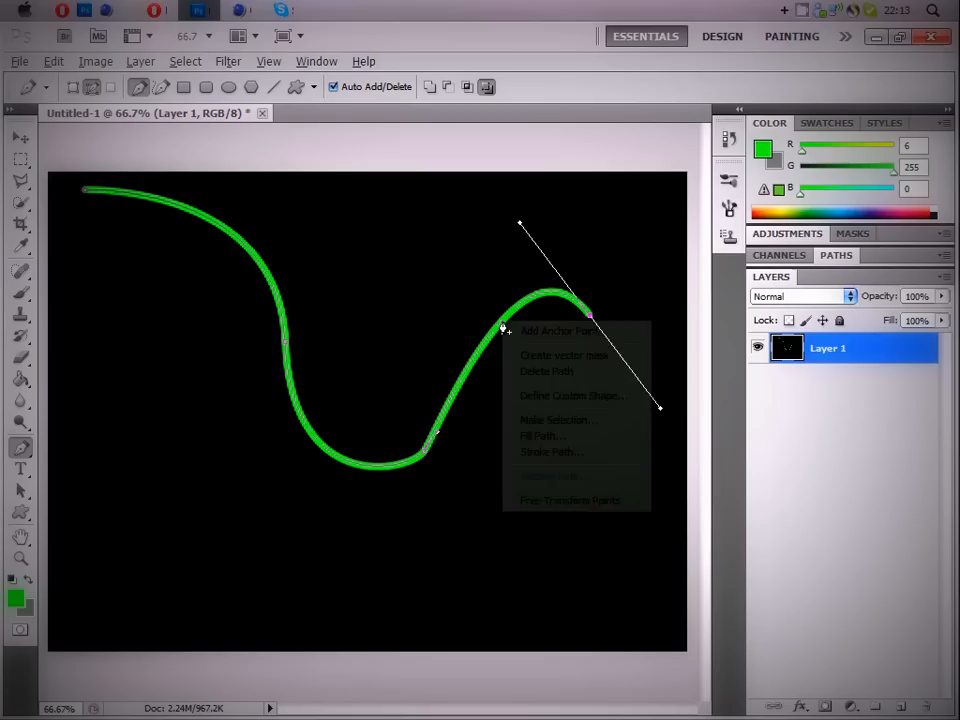
left_click(556, 420)
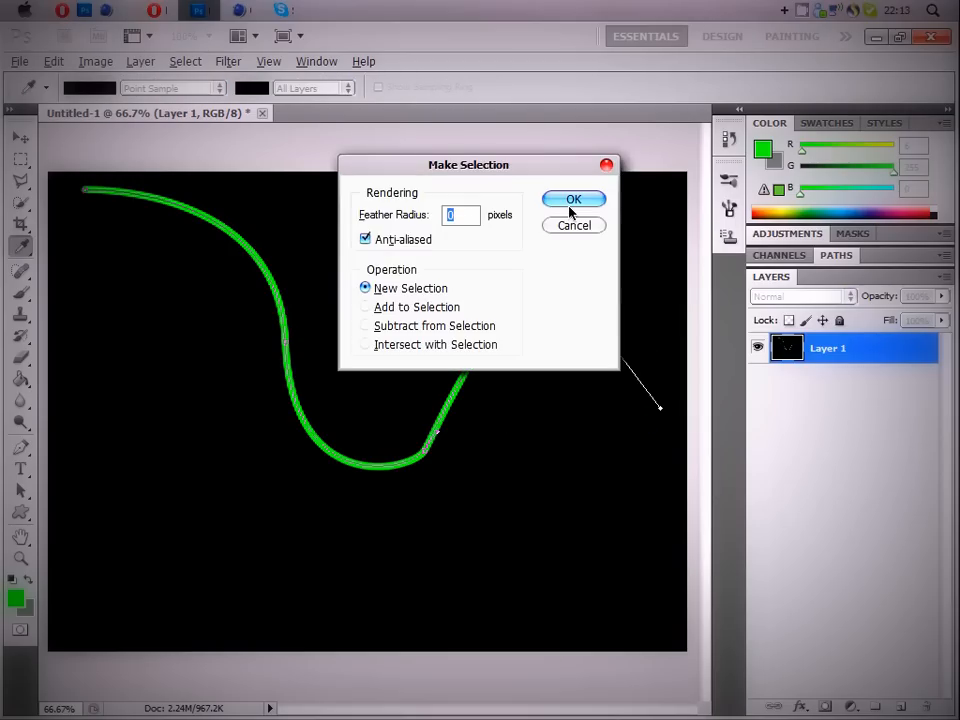
left_click(574, 200)
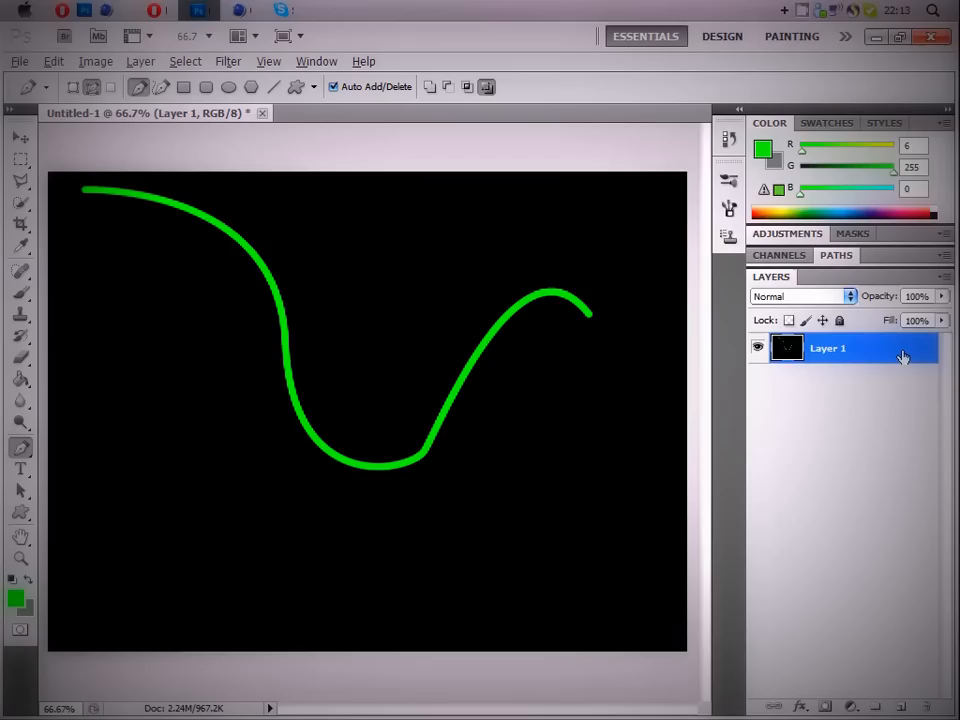
mouse_move(896, 356)
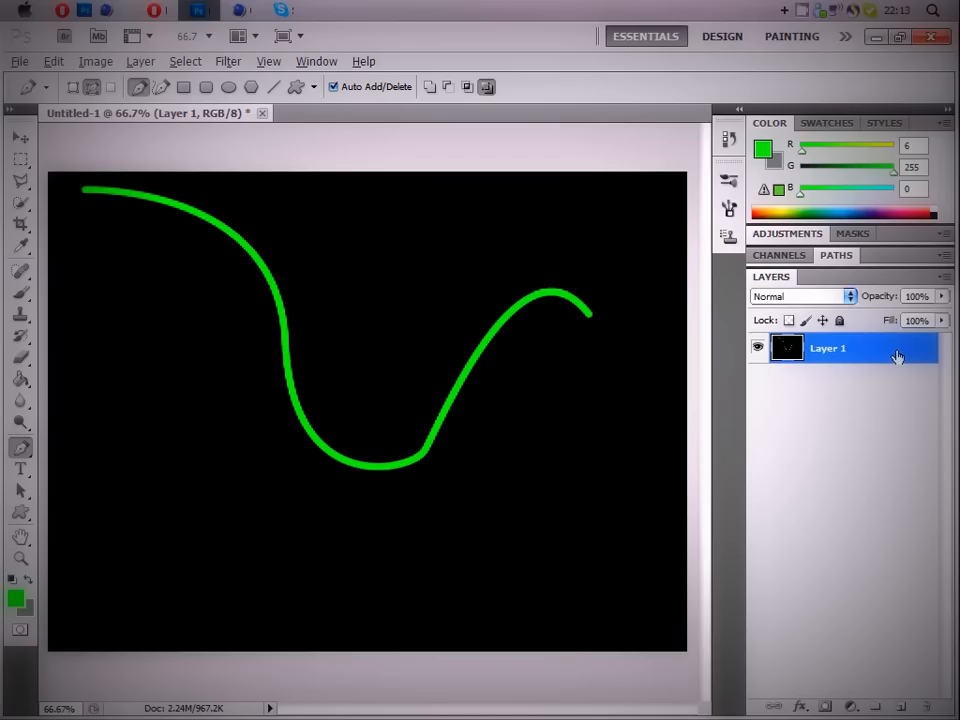
mouse_move(894, 352)
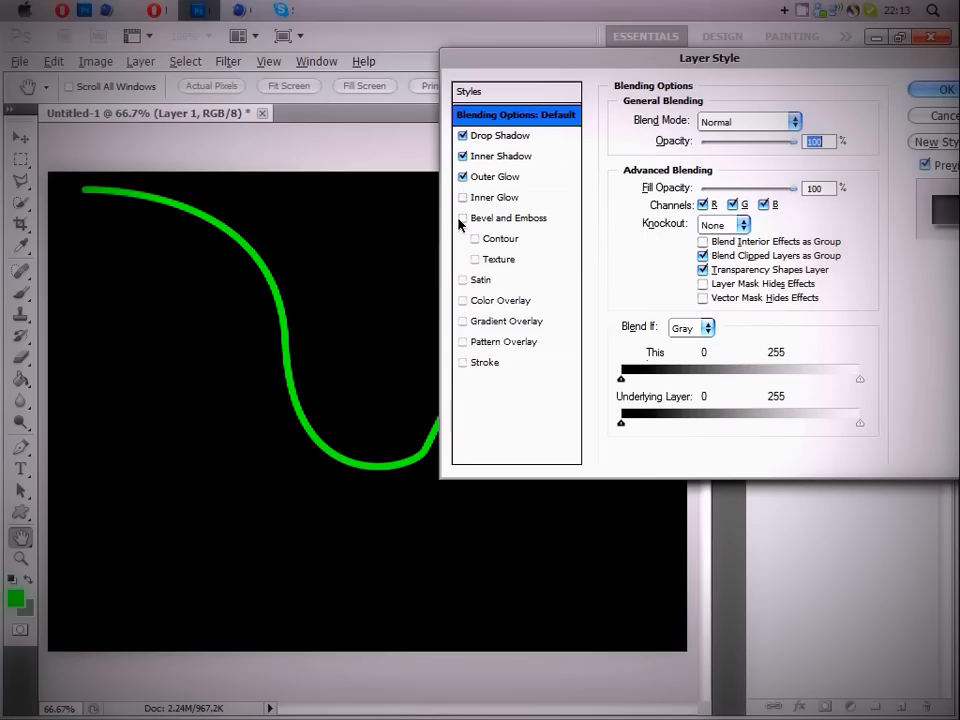
- Enable Bevel and Emboss with Contour in Layer Style and apply the effects to Layer 1
left_click(464, 218)
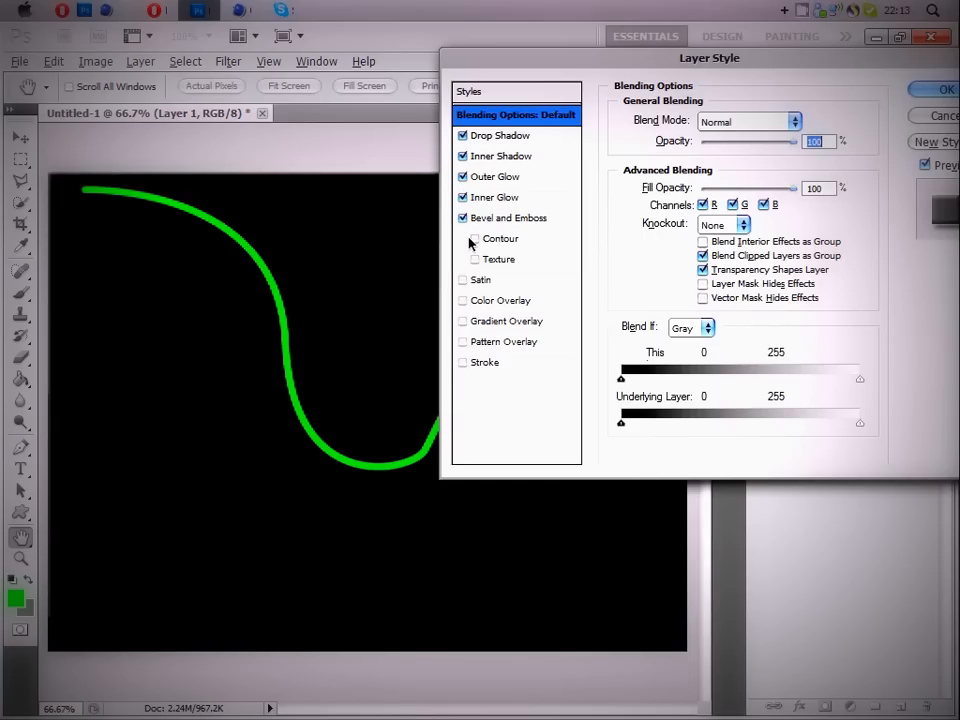
left_click(462, 362)
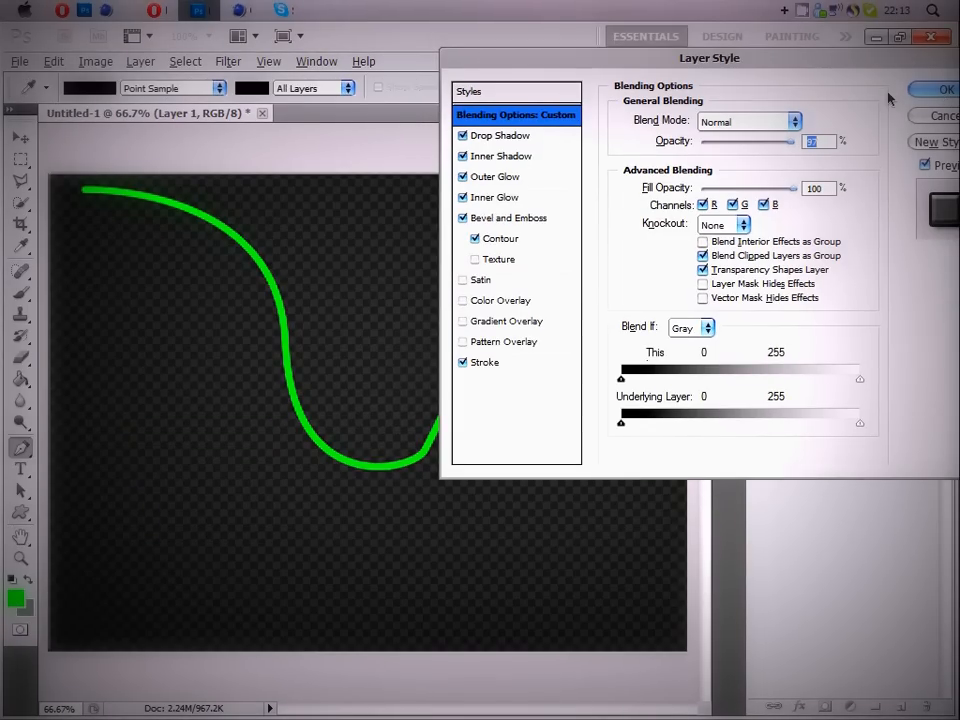
left_click(936, 88)
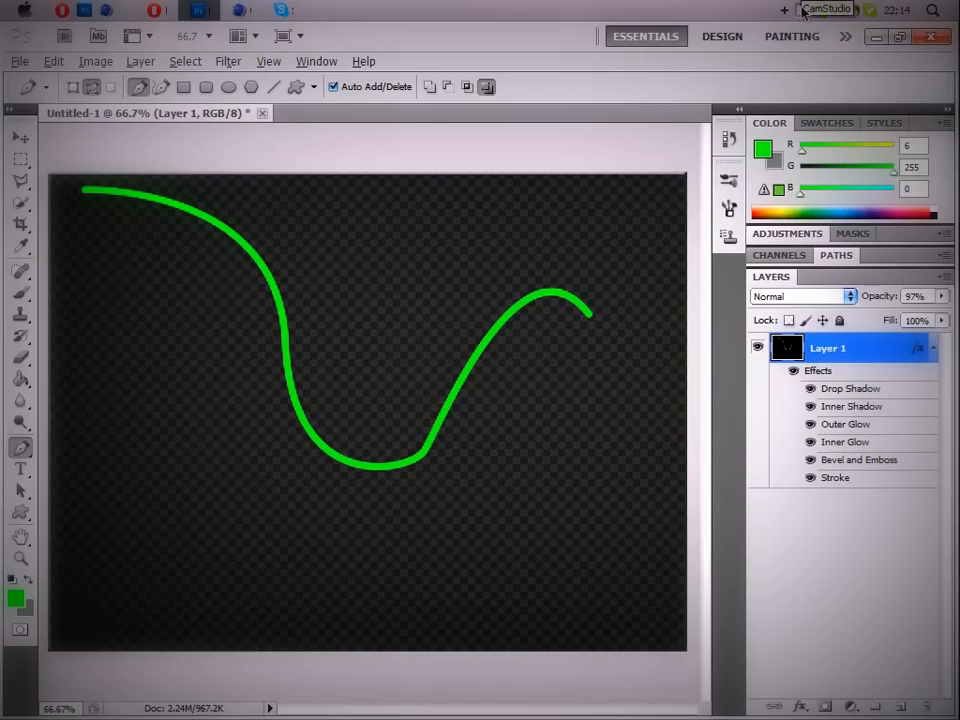
left_click(824, 10)
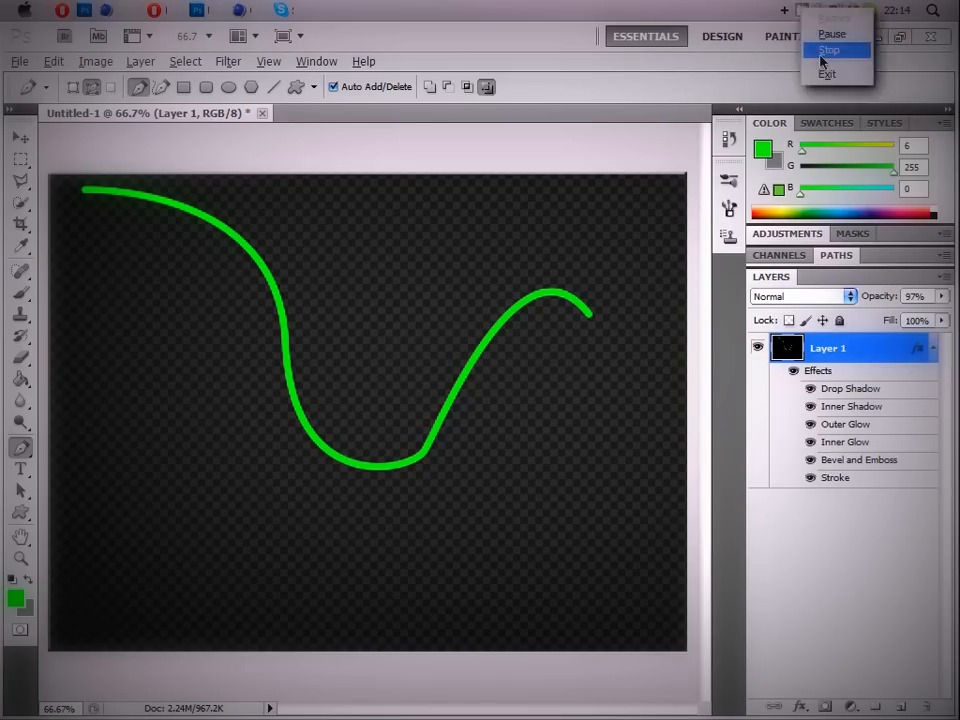